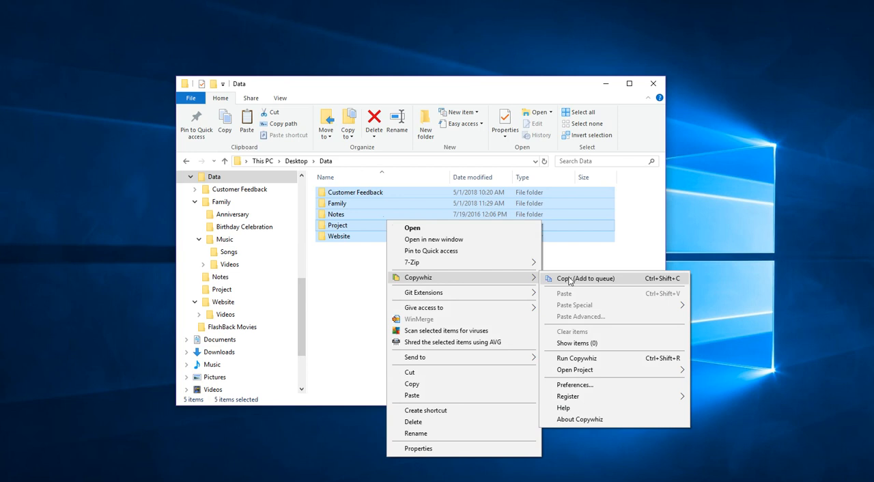
Queue the five selected Data folders in Copywhiz and start Paste Special in Documents.
click(582, 279)
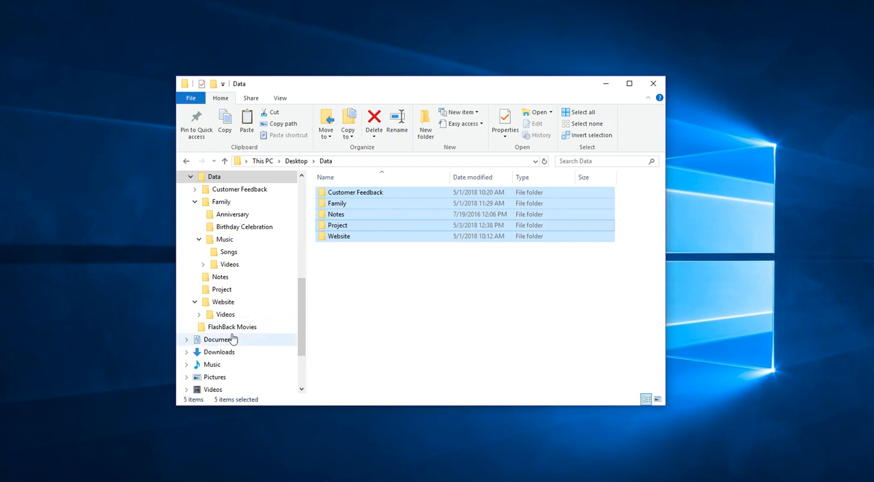
click(219, 340)
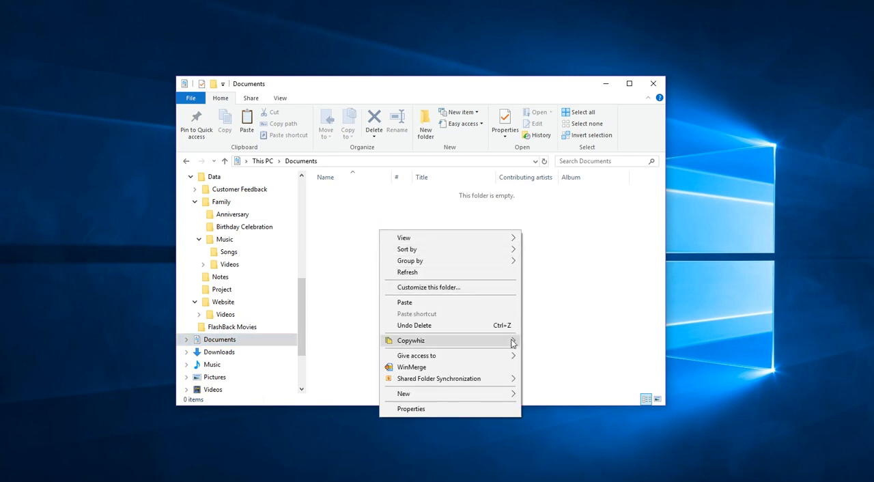
click(411, 341)
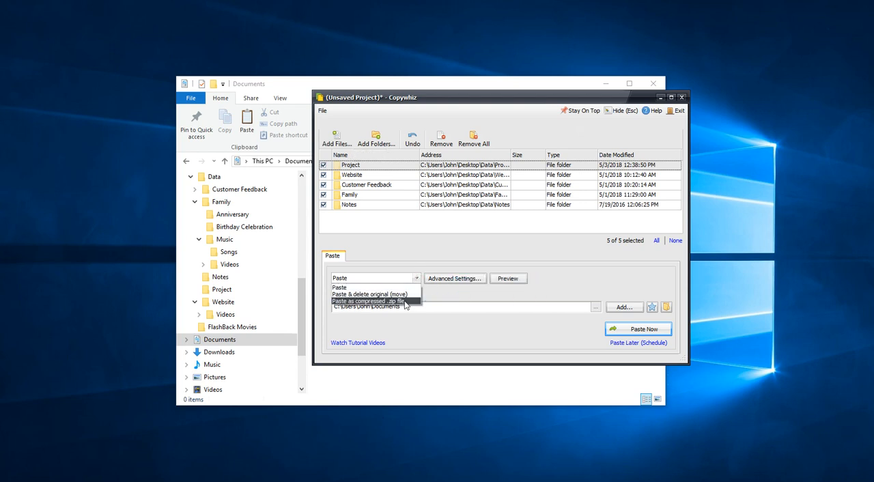
Paste the queued folders as compressed zip Documents\Backup-%datetime%.zip and start compression.
click(369, 300)
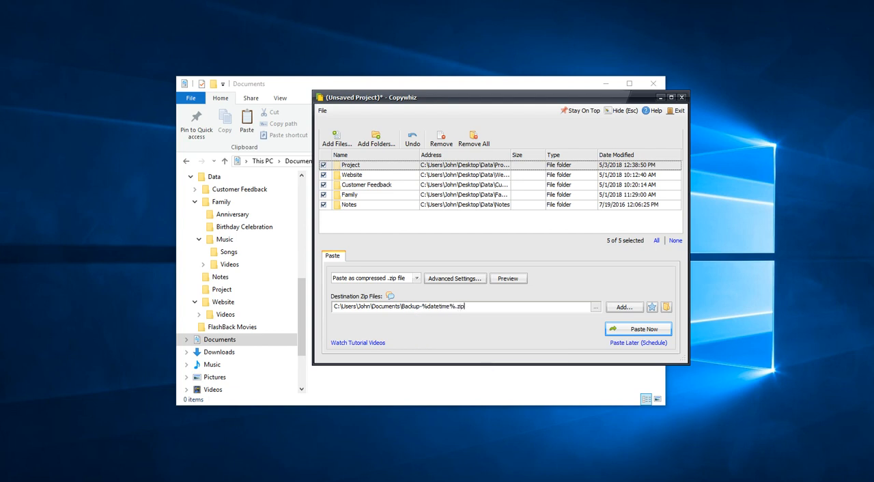
click(638, 329)
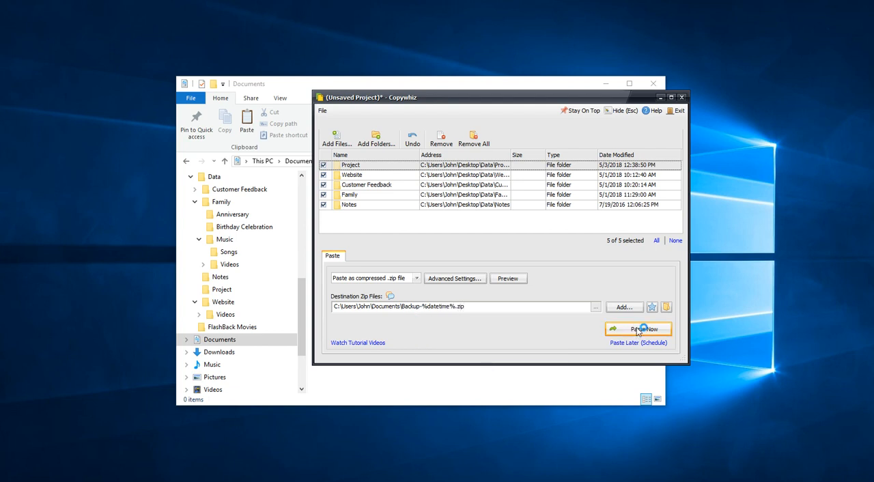
click(639, 329)
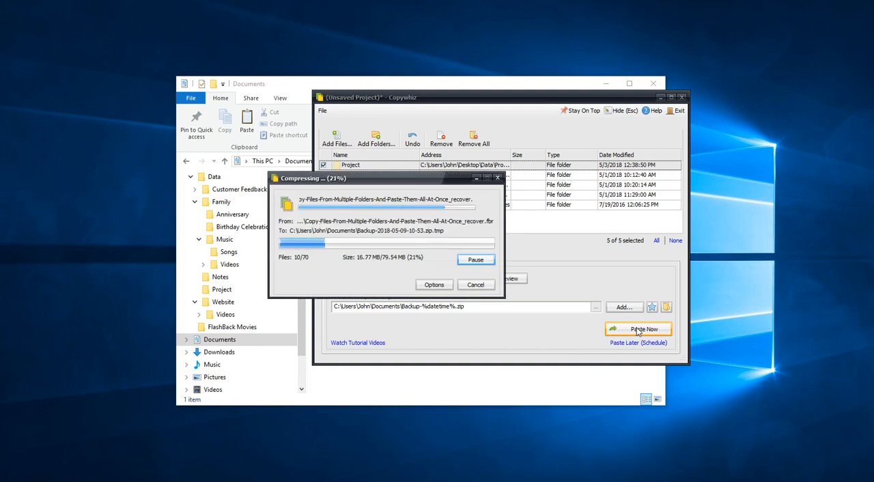